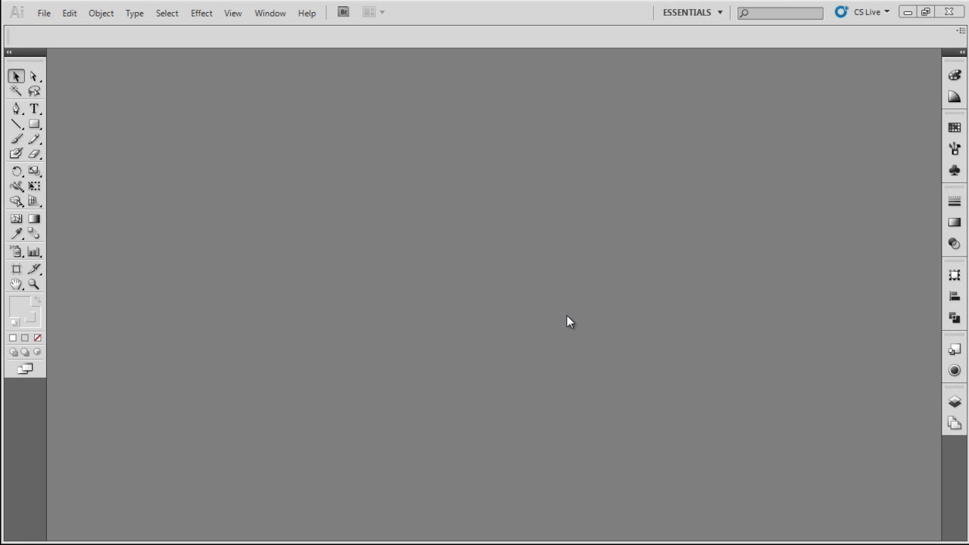
- Create a new 800 x 600 px web document (Untitled-4) with default settings
click(43, 12)
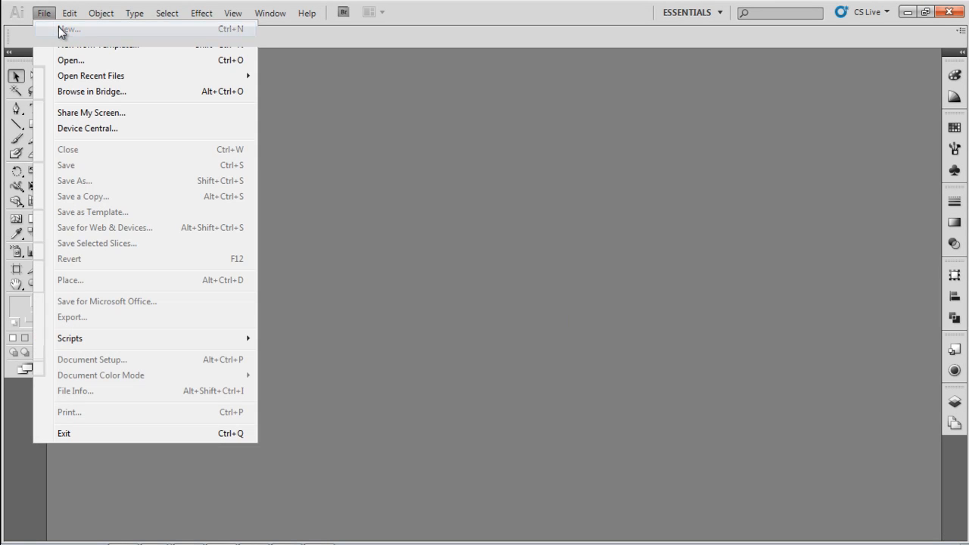
click(69, 29)
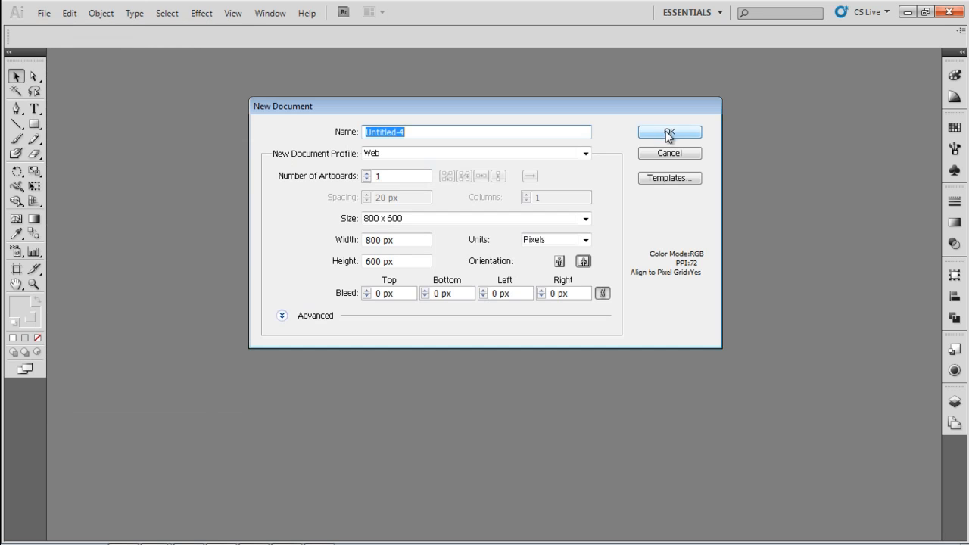
click(670, 133)
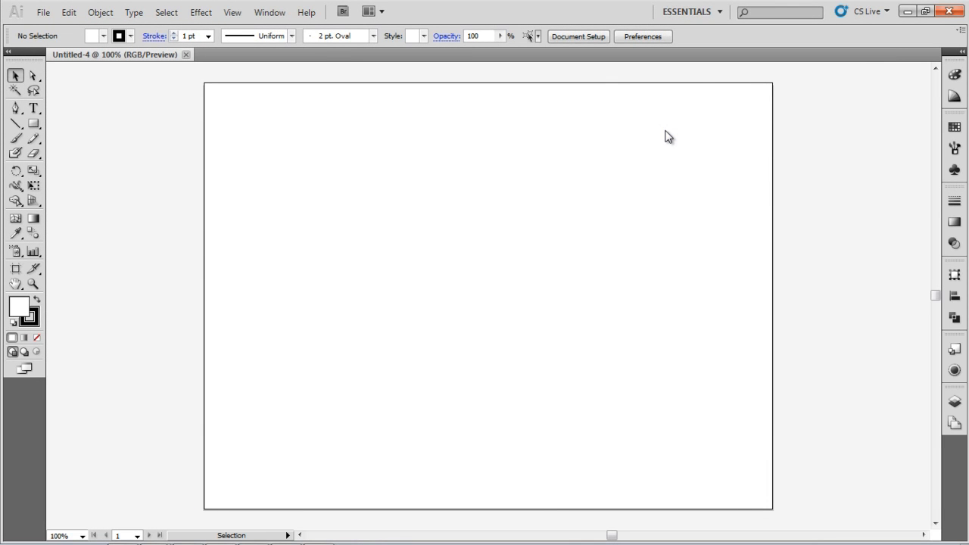
- Draw a 100 x 100 px square with the Rectangle tool
key(m)
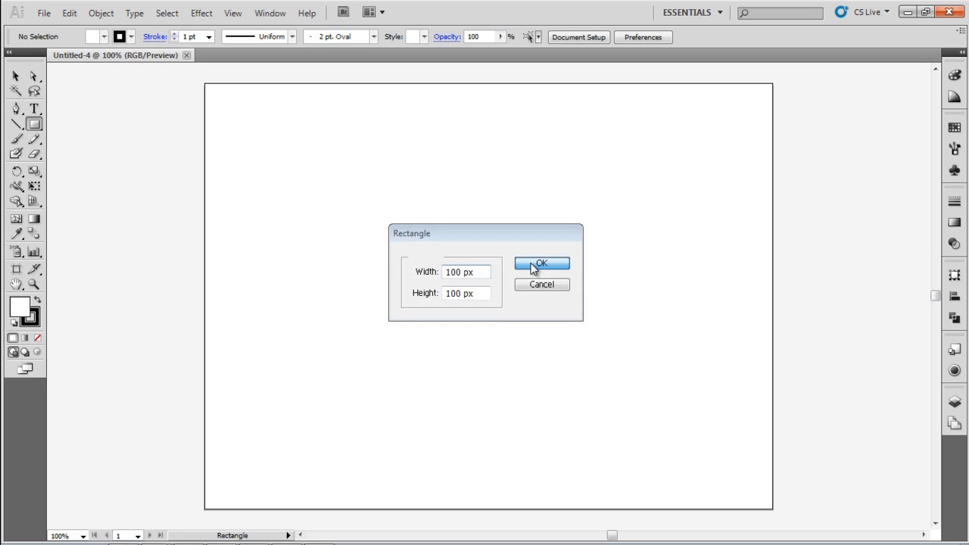
click(541, 263)
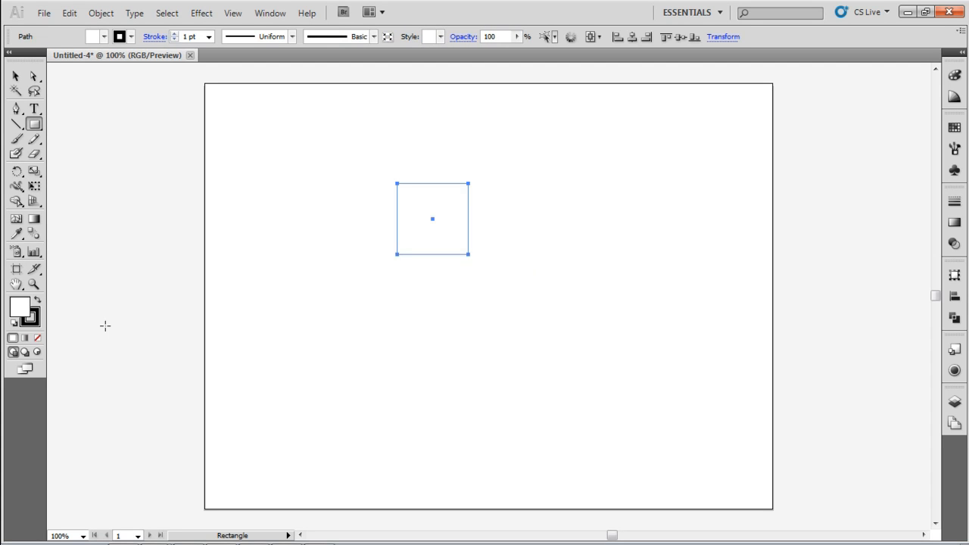
- Set the square's fill to bright orange #FF3702 in the Color Picker
double_click(19, 306)
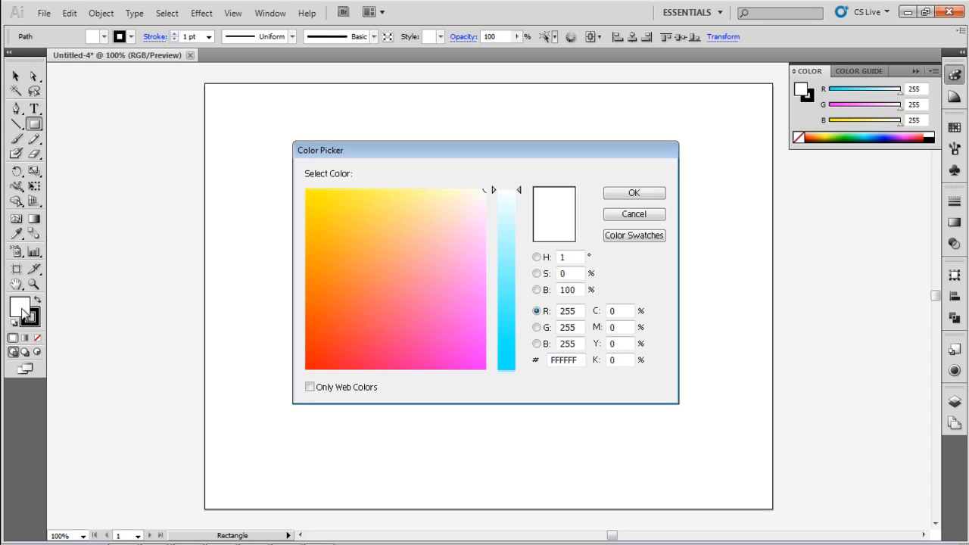
click(306, 322)
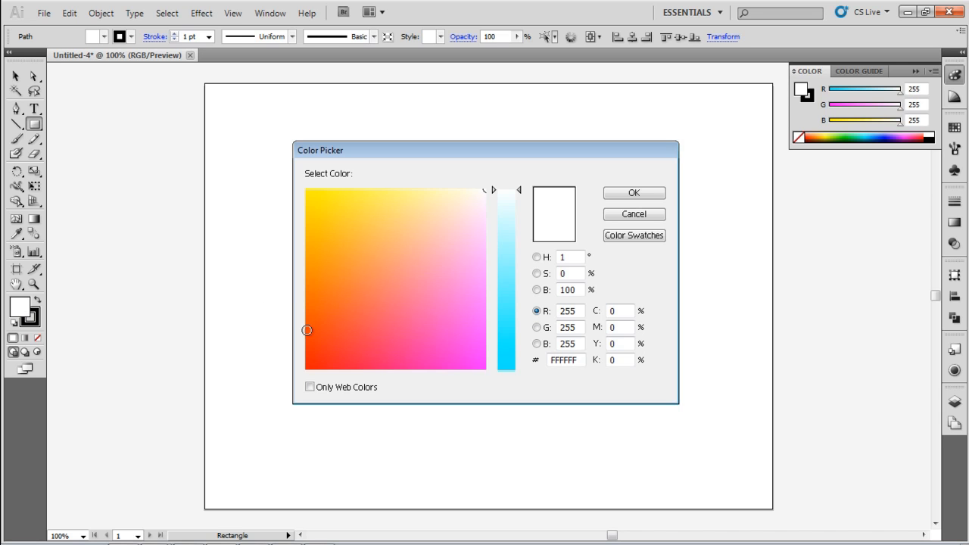
click(506, 193)
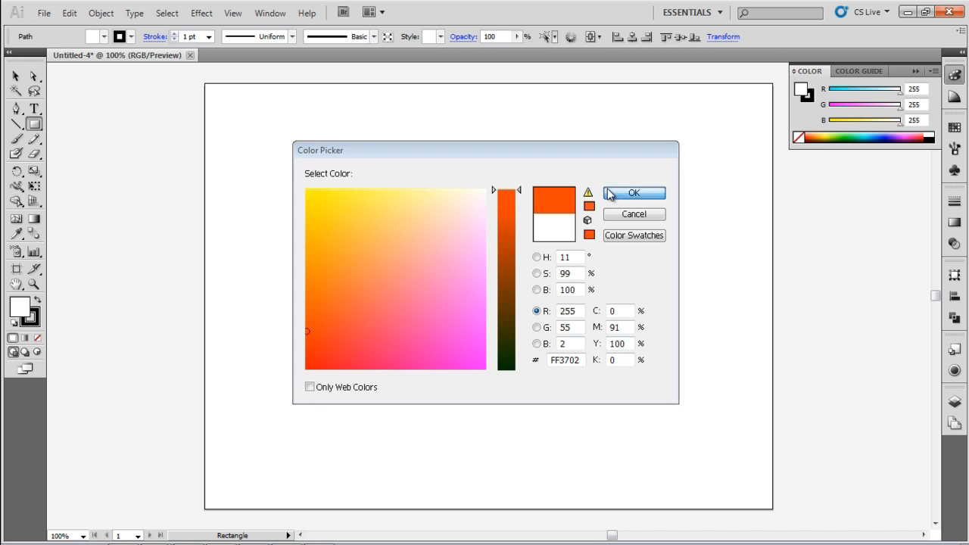
click(634, 193)
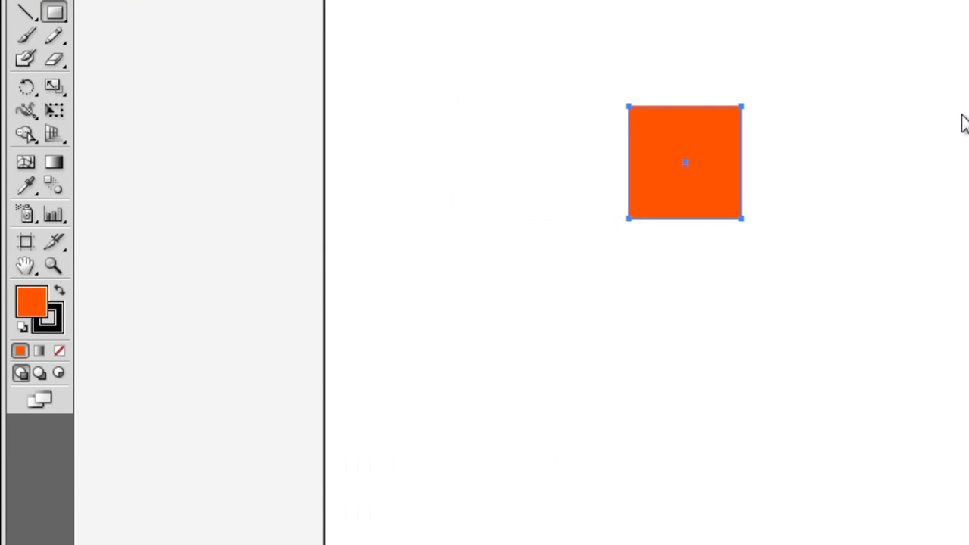
- Set the square's stroke to None and switch to Outline view
key(x)
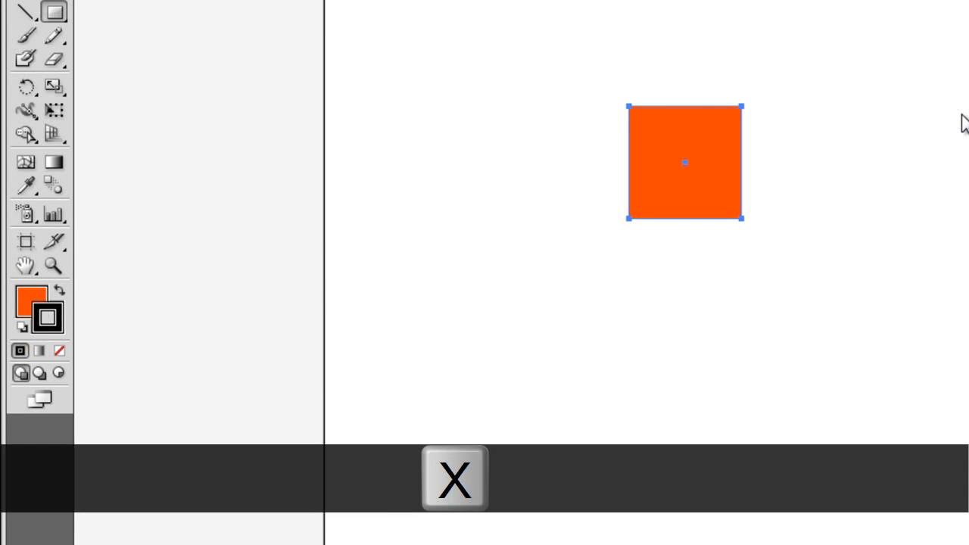
key(/)
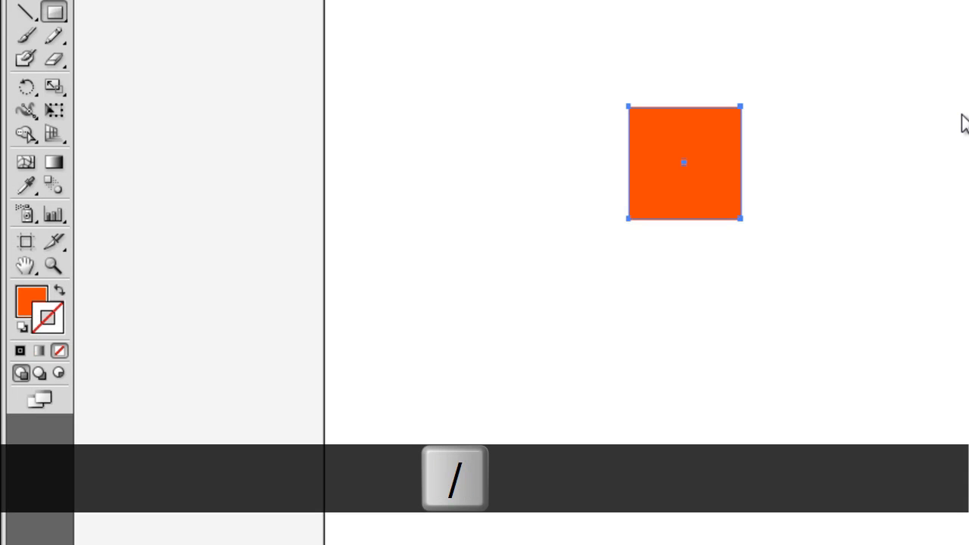
mouse_move(810, 113)
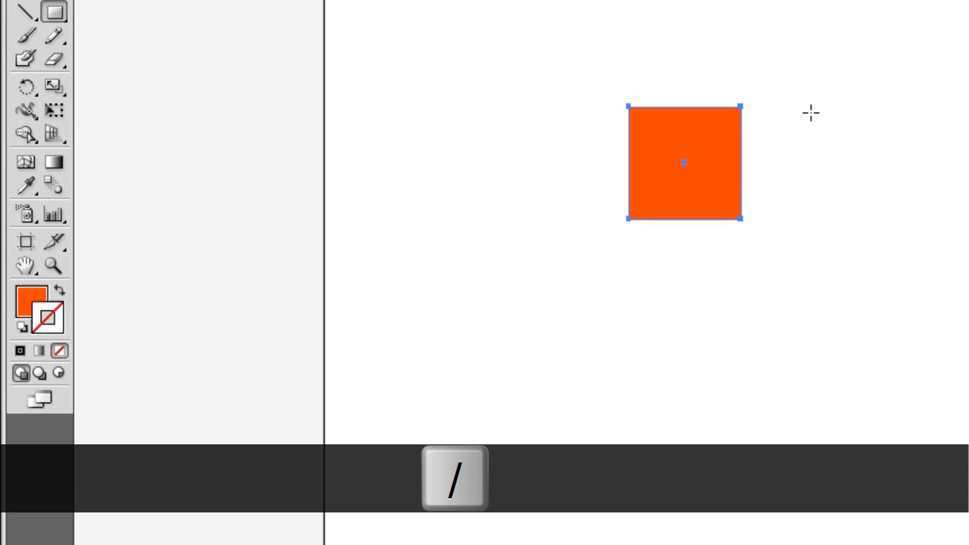
key(ctrl+y)
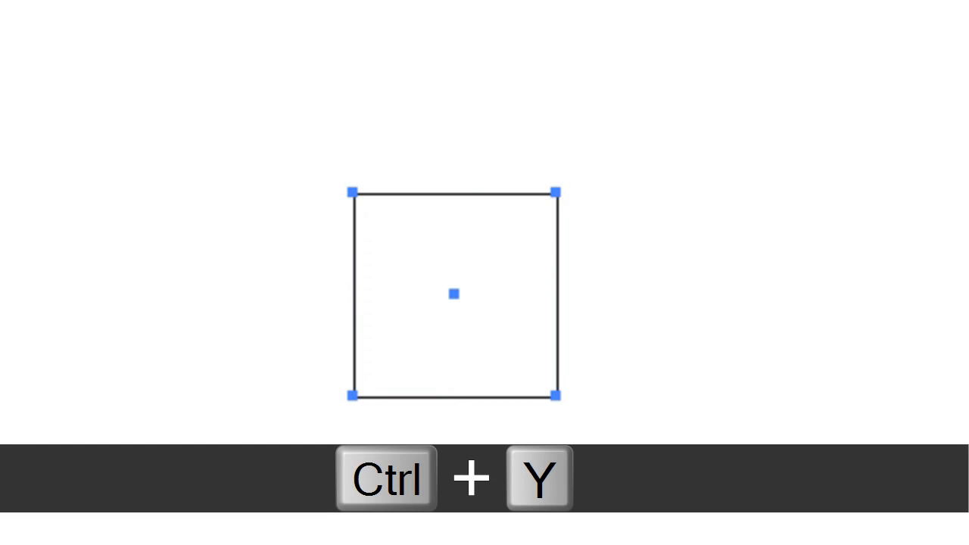
key(ctrl+y)
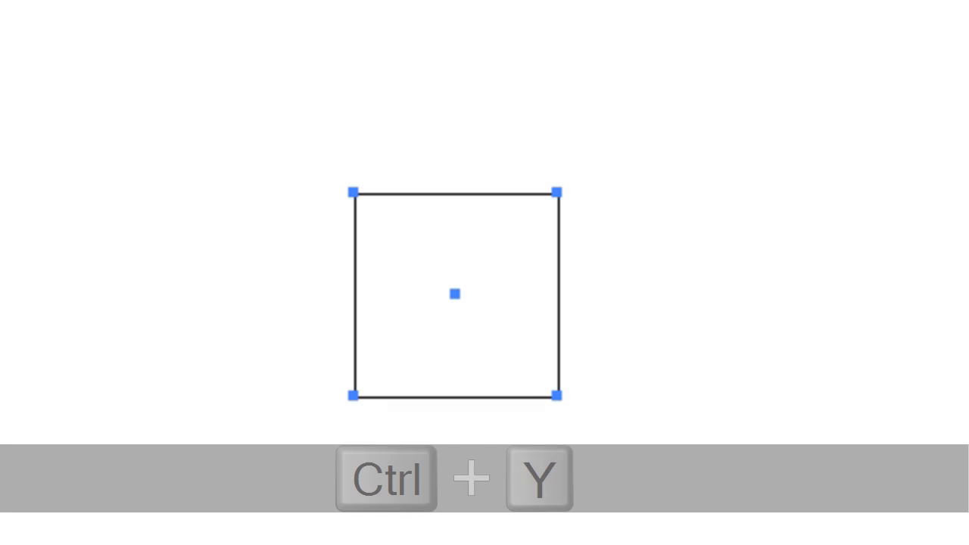
key(ctrl+y)
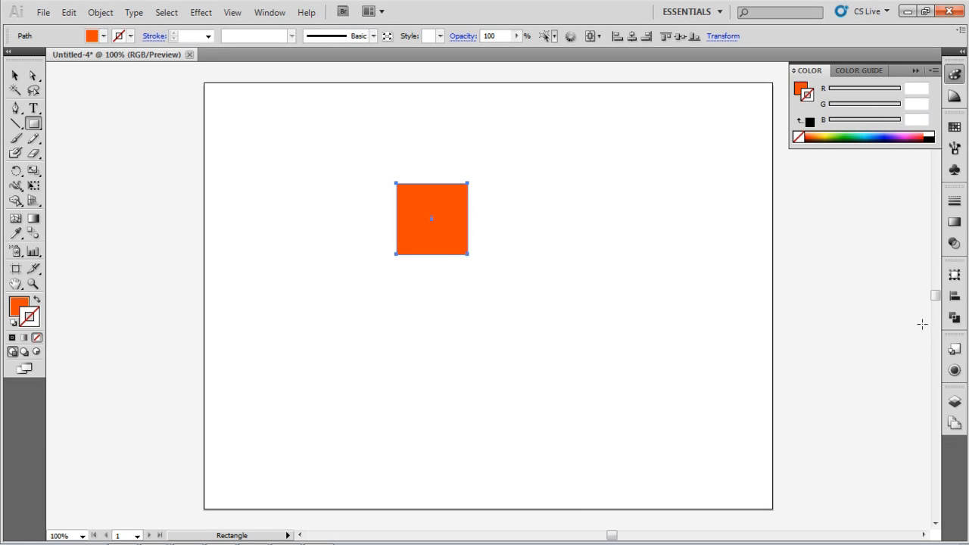
- Open the Appearance panel with Shift+F6 to show the square's attributes
key(shift+f6)
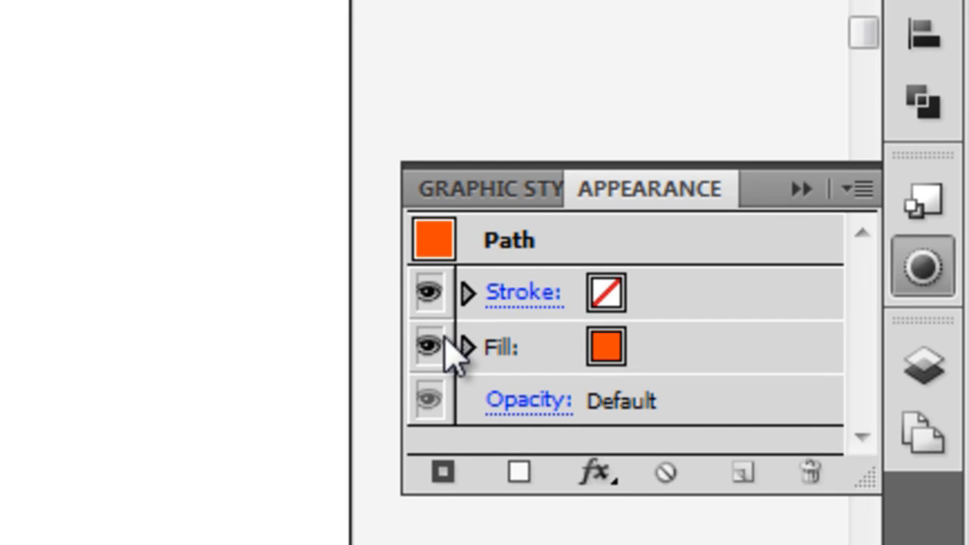
mouse_move(462, 371)
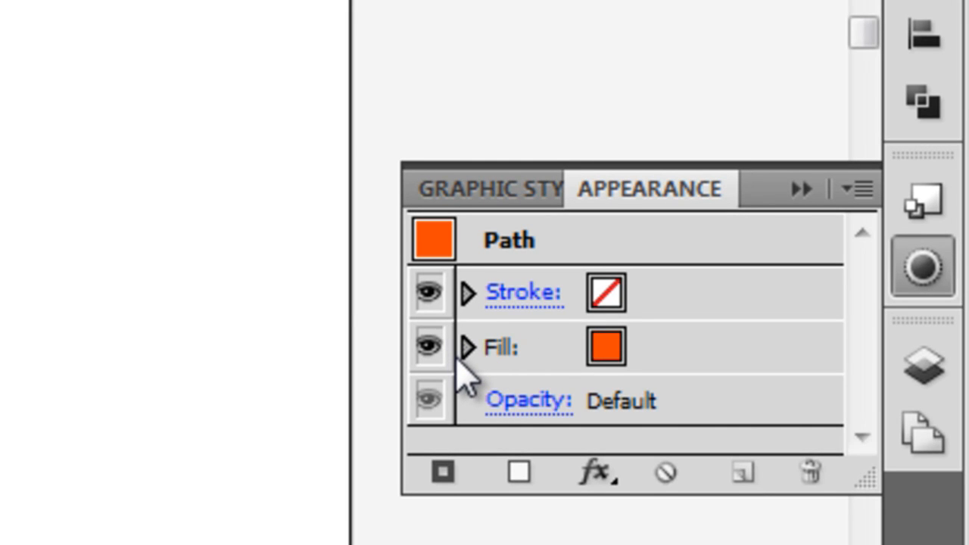
mouse_move(473, 382)
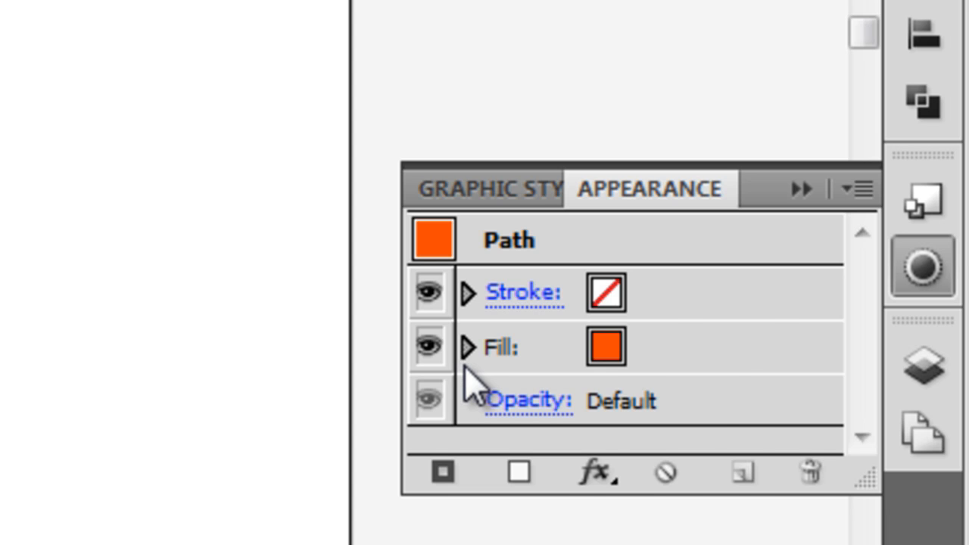
- Apply a vertical Flag warp with -21% bend and 5%/-1% distortion
click(598, 473)
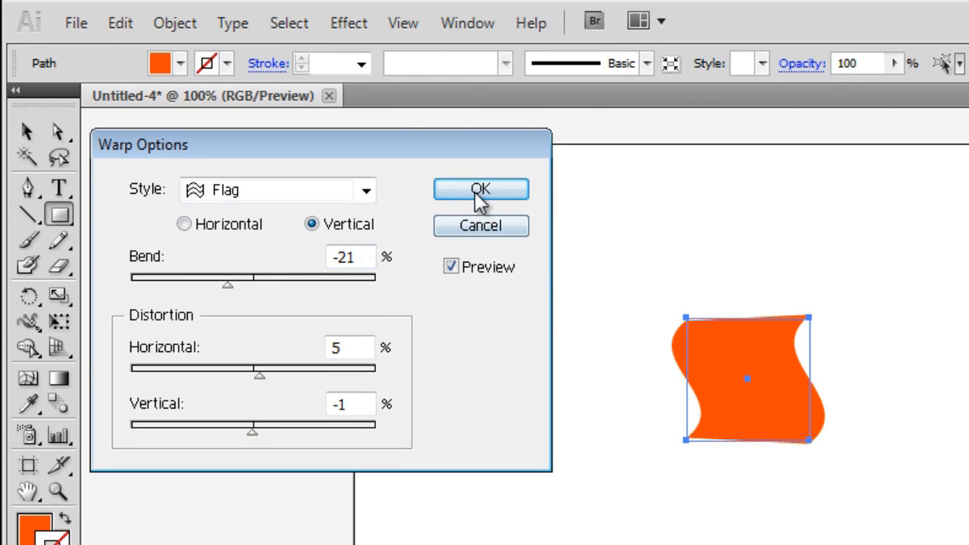
click(481, 189)
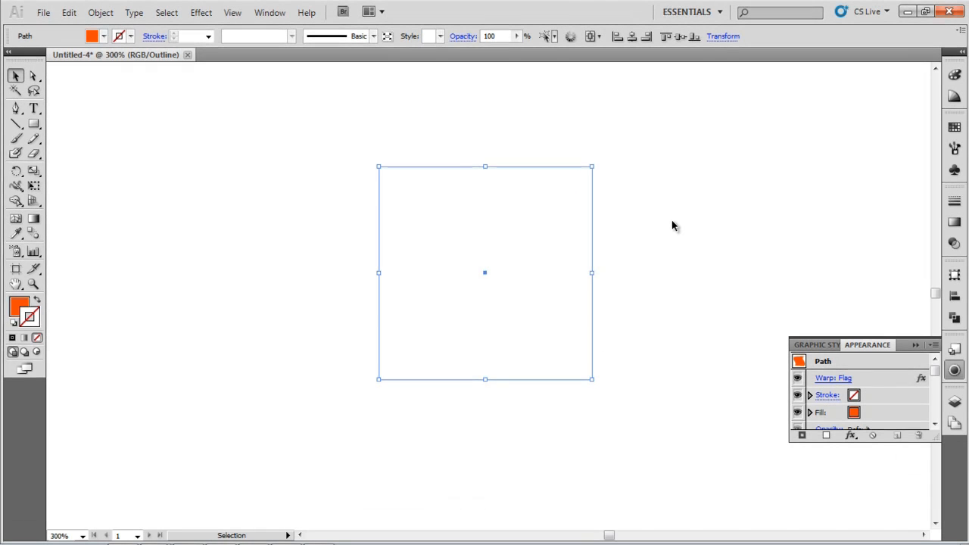
mouse_move(547, 362)
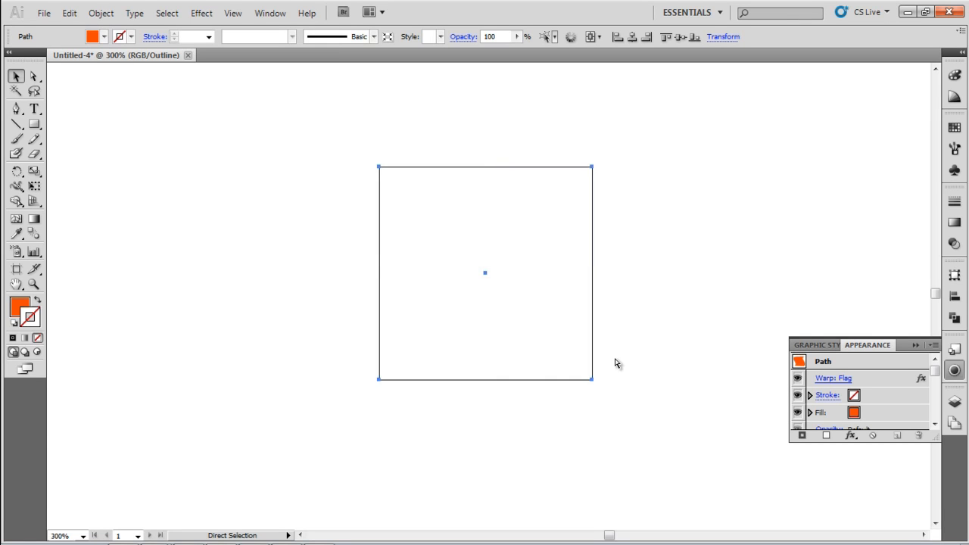
- Toggle Ctrl+Y to return to Preview showing the flag-warped orange square
key(ctrl+y)
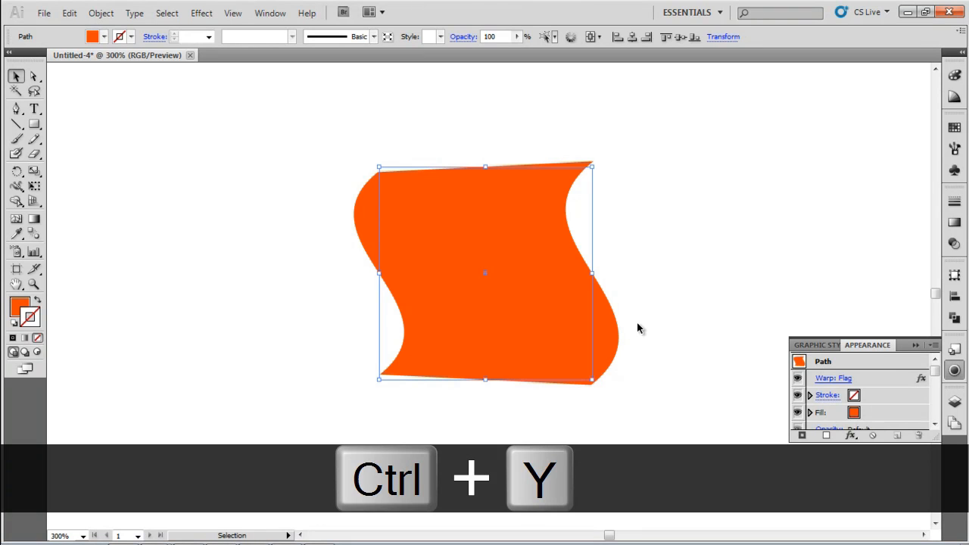
key(ctrl+y)
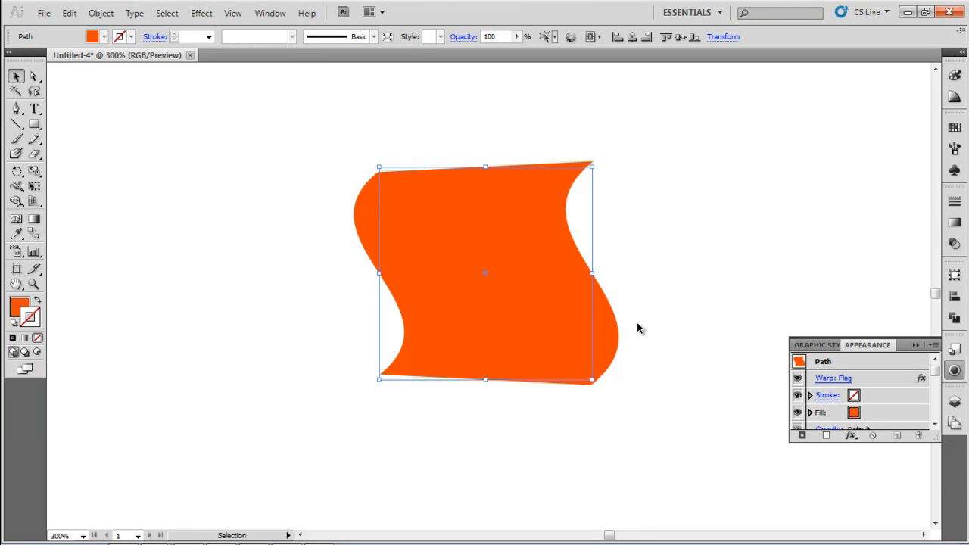
- Expand the square's appearance via Object > Expand Appearance
click(101, 13)
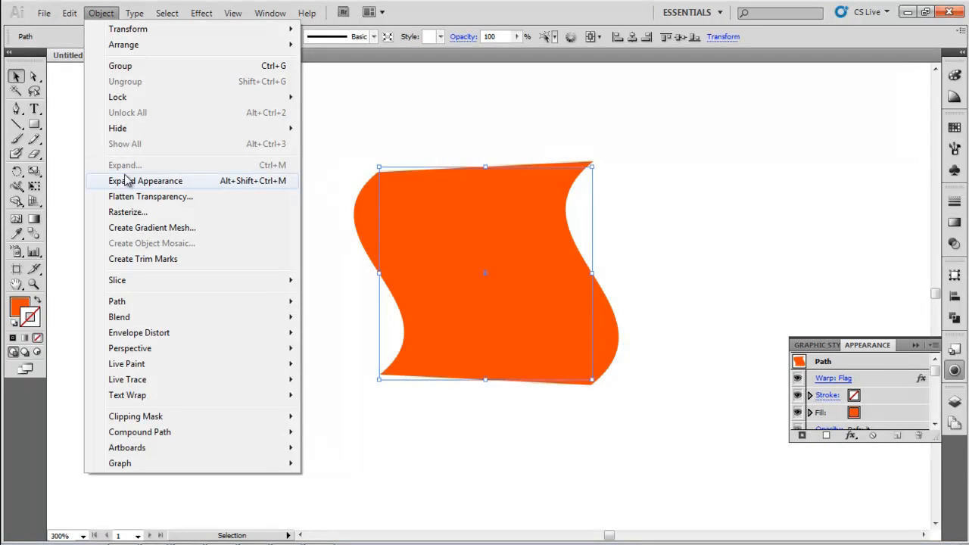
click(146, 180)
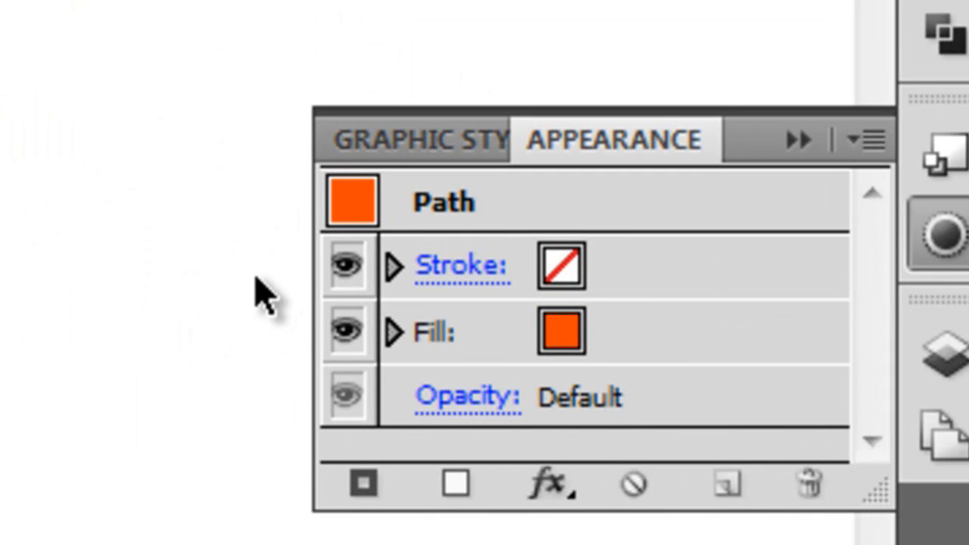
mouse_move(273, 303)
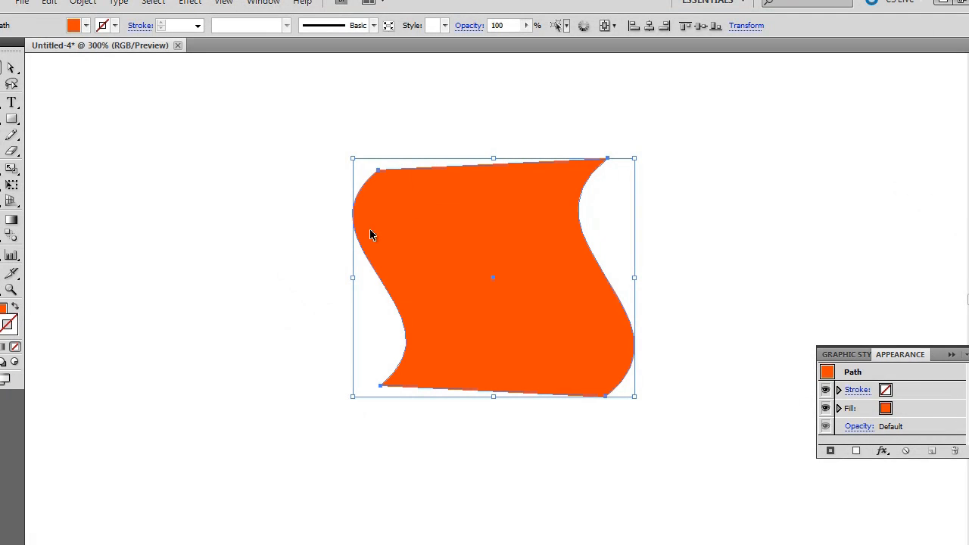
mouse_move(515, 416)
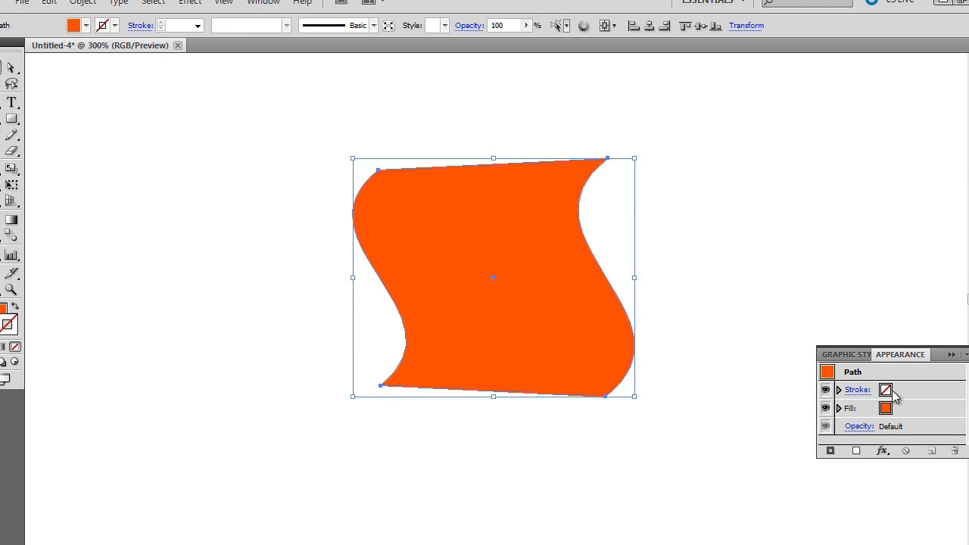
- Toggle Ctrl+Y to view the expanded wavy path in Outline mode
key(ctrl+y)
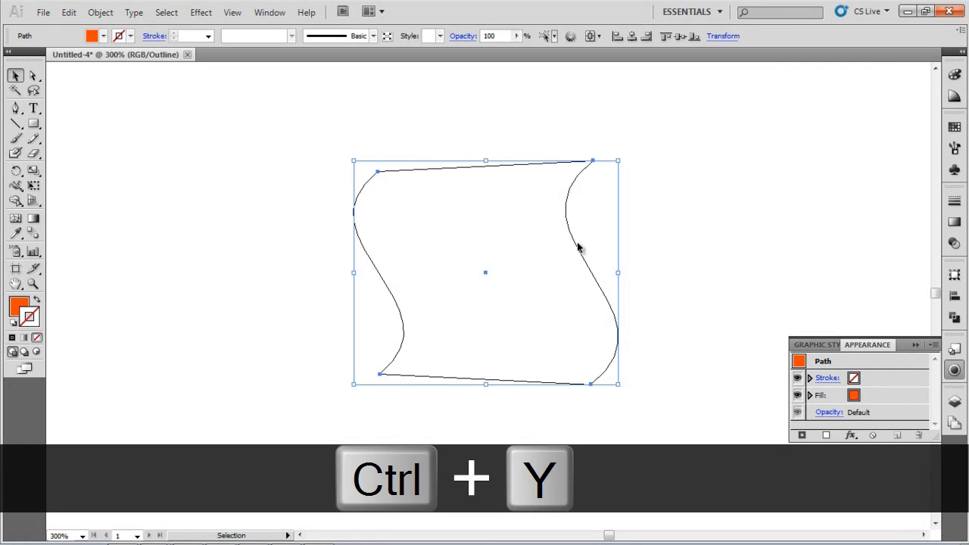
key(ctrl+y)
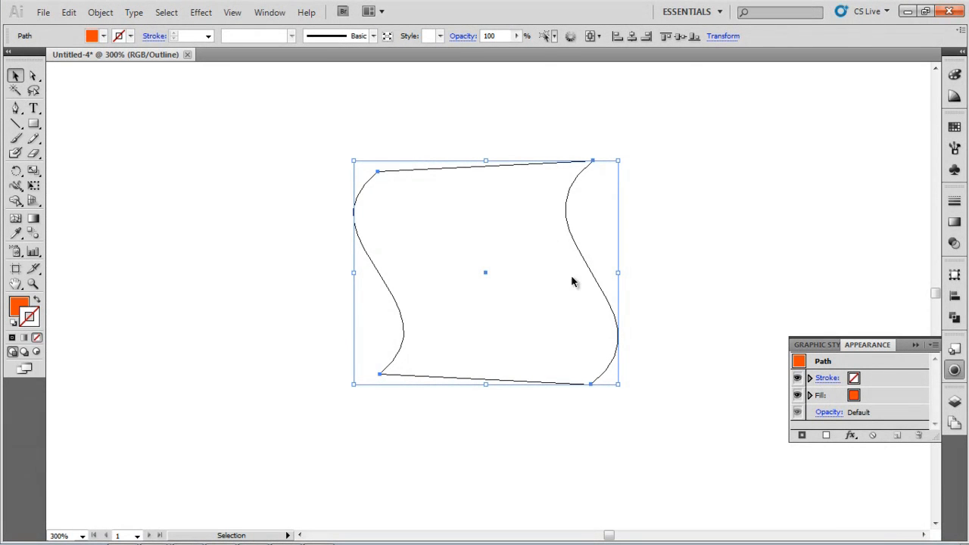
mouse_move(386, 243)
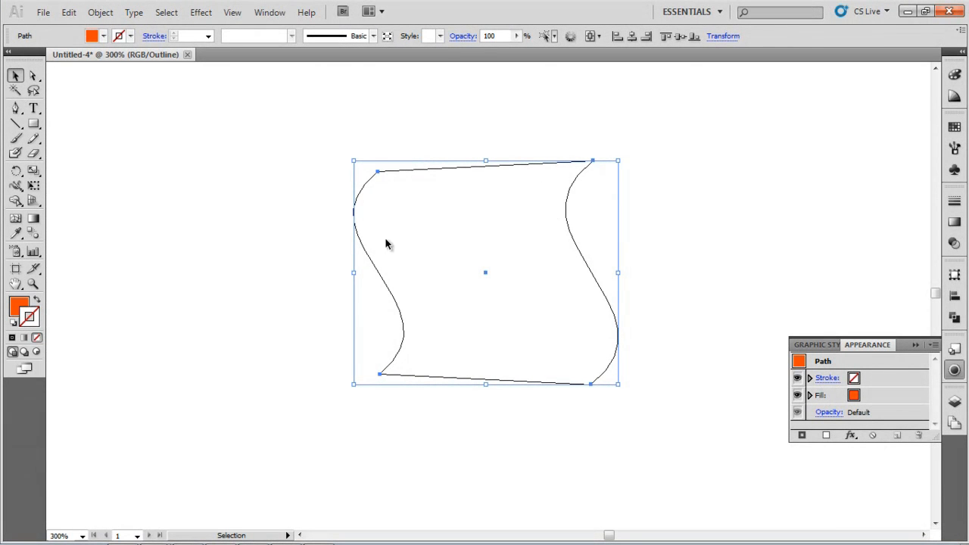